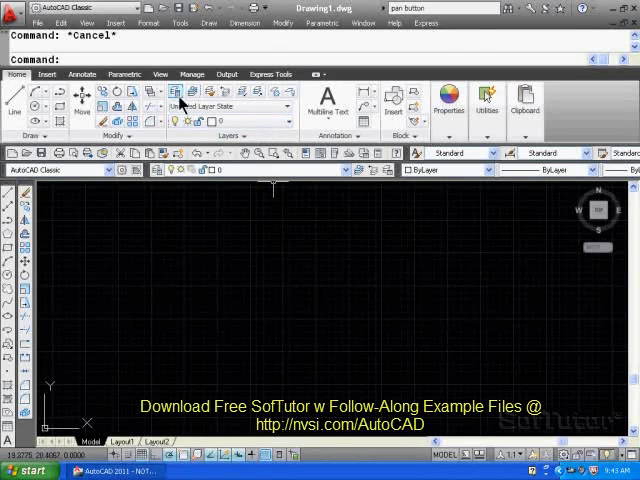
mouse_move(198, 229)
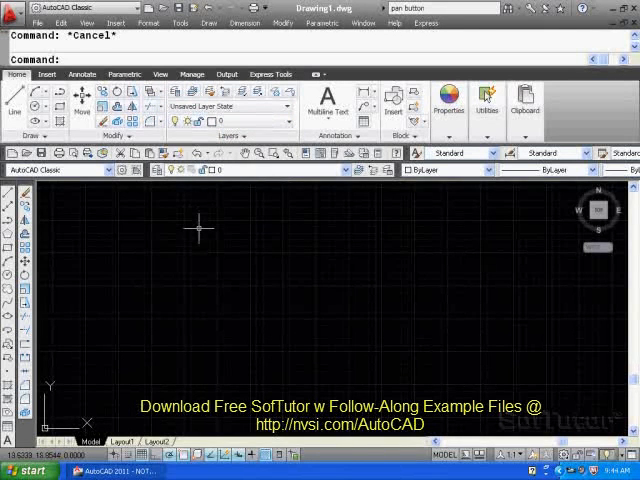
mouse_move(267, 300)
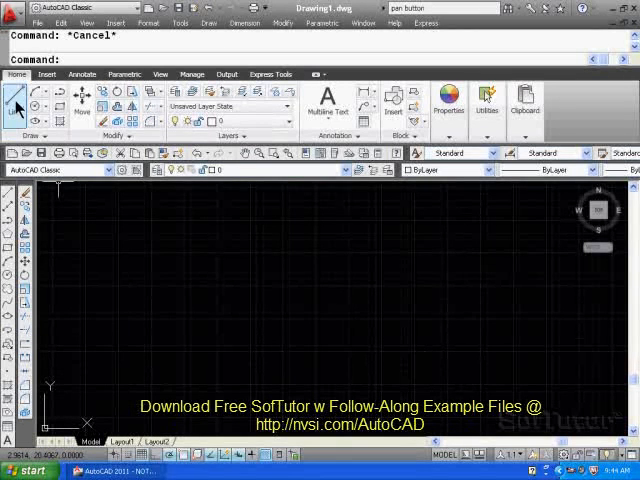
Draw a connected run of straight Line segments forming a stepped shape.
left_click(18, 105)
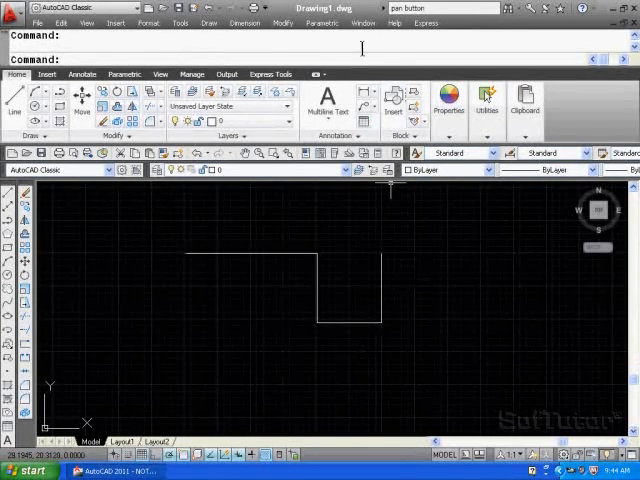
Bring up Options from the command-line shortcut menu, landing on User Preferences.
right_click(360, 49)
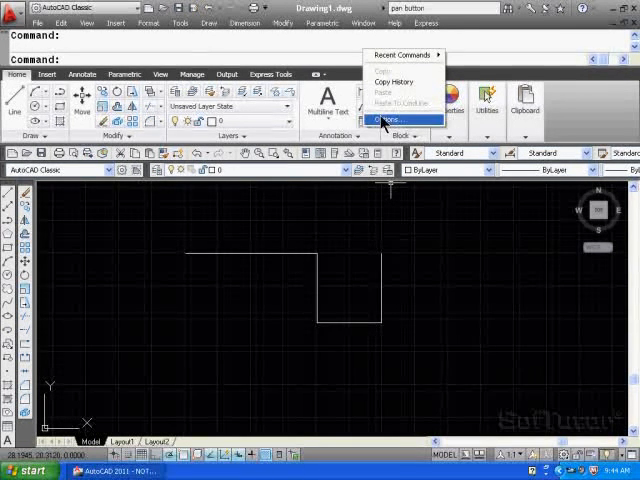
left_click(387, 120)
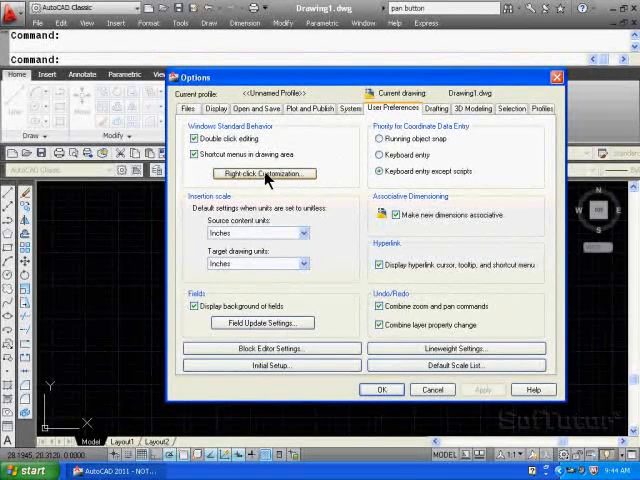
mouse_move(263, 180)
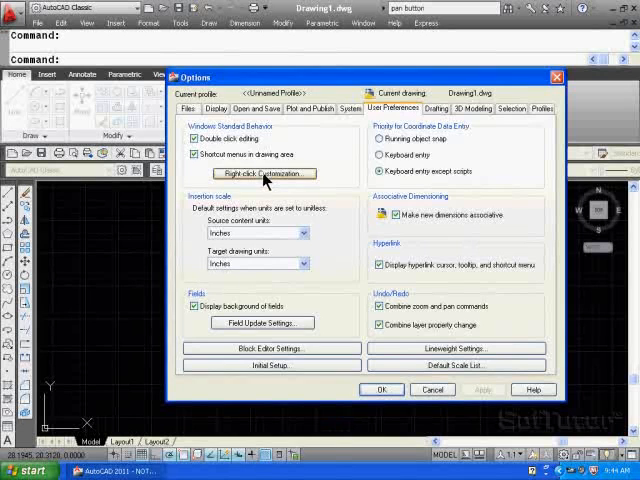
Review the Right-click Customization settings, then cancel both dialogs unchanged.
left_click(261, 173)
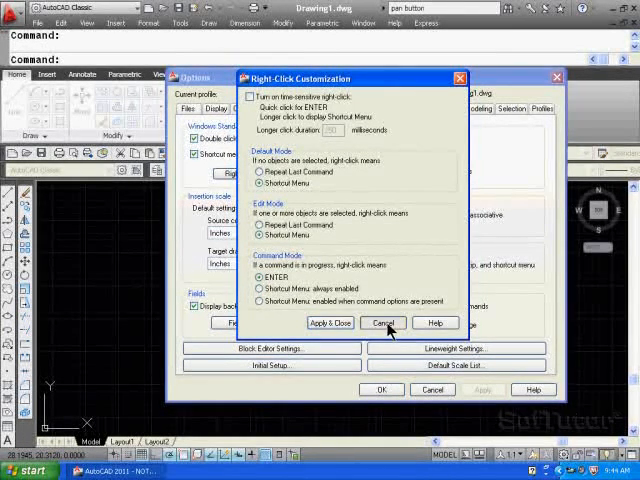
left_click(383, 322)
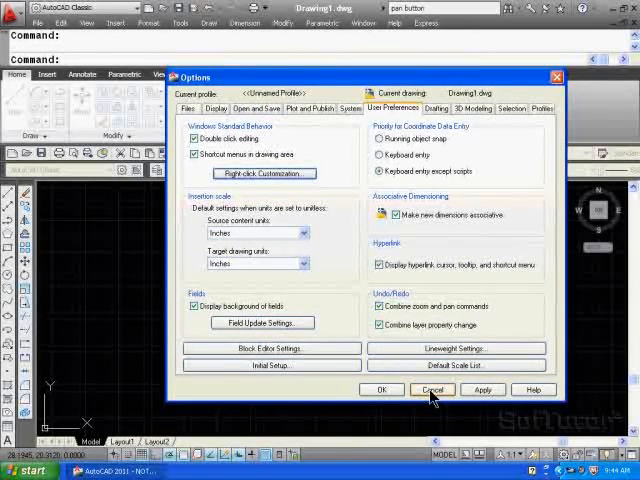
left_click(433, 389)
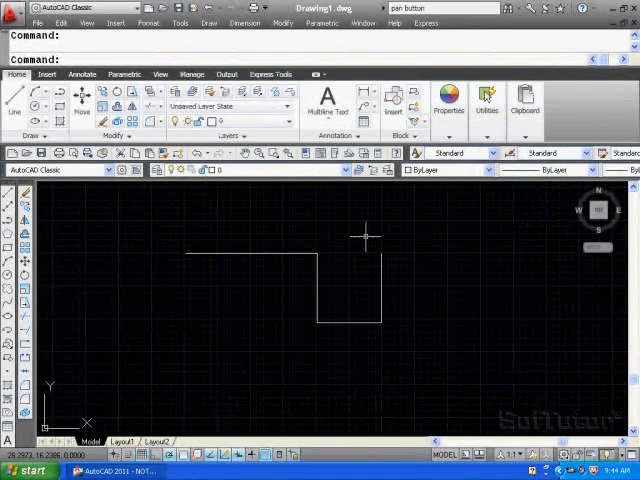
mouse_move(337, 212)
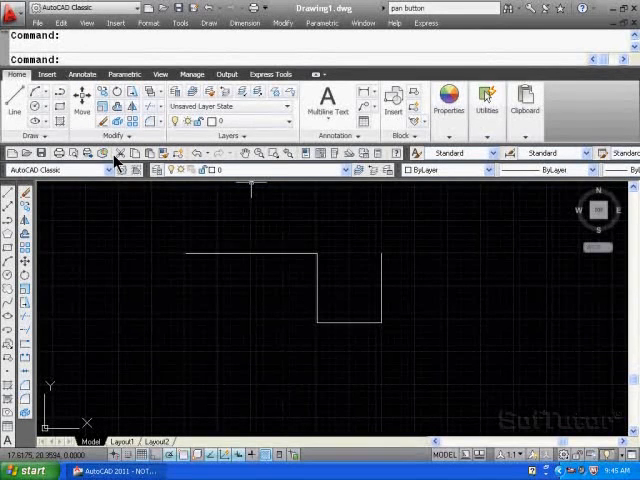
right_click(340, 285)
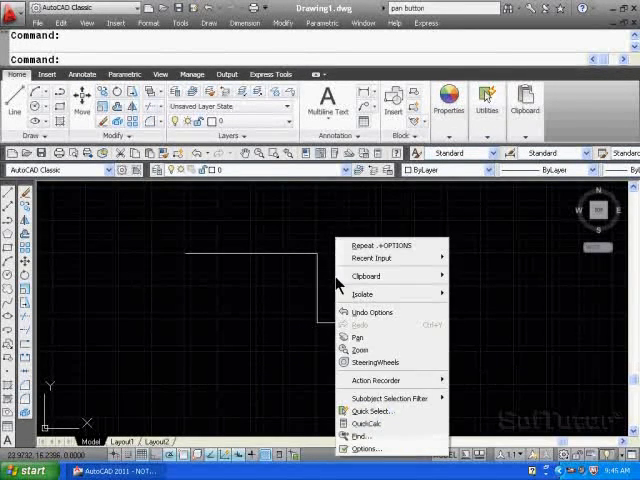
mouse_move(355, 247)
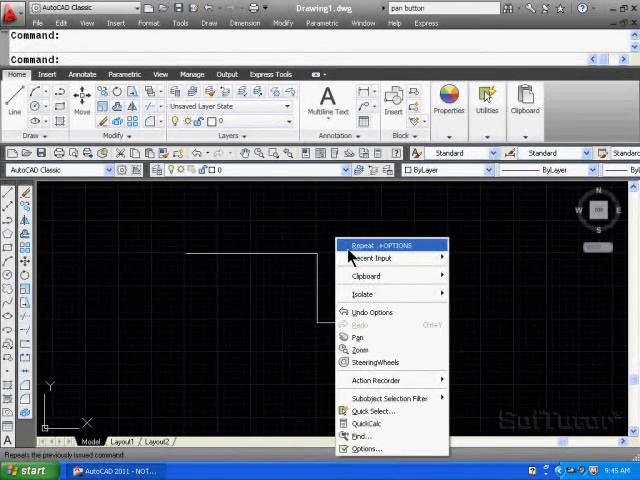
mouse_move(340, 350)
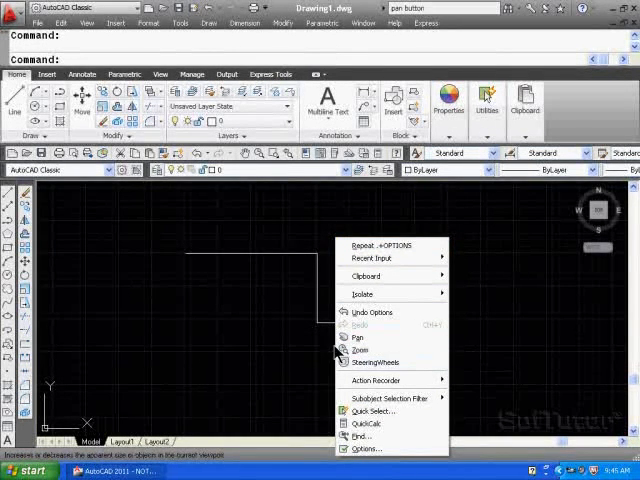
left_click(357, 337)
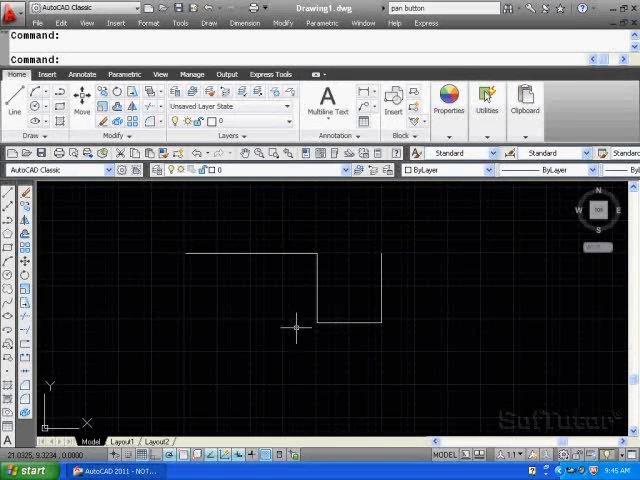
mouse_move(285, 308)
type("mbuttonpan")
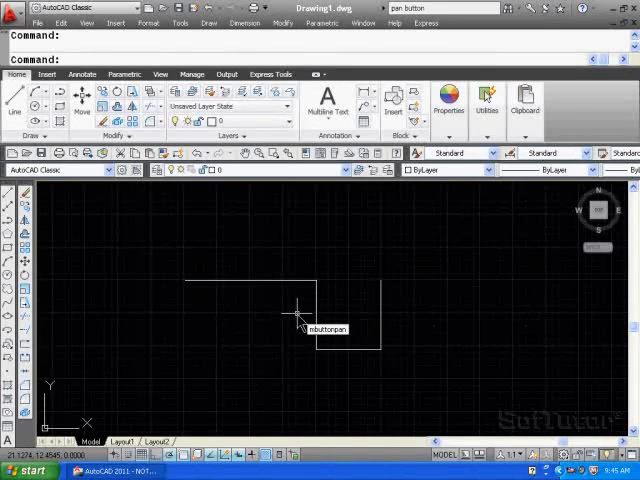
Run MBUTTONPAN to confirm its current value is 1.
key("Enter")
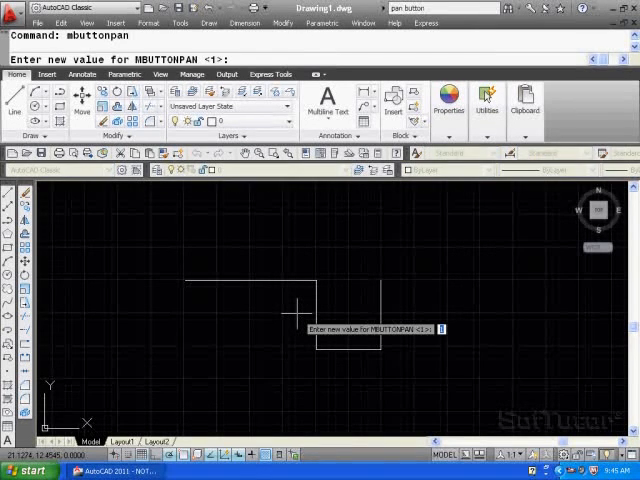
mouse_move(268, 190)
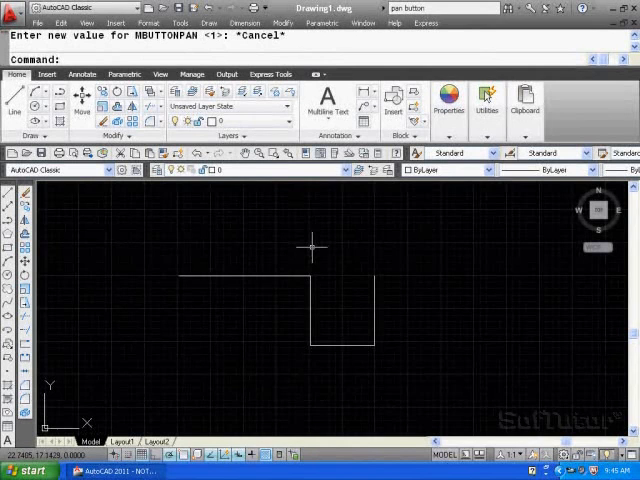
mouse_move(270, 188)
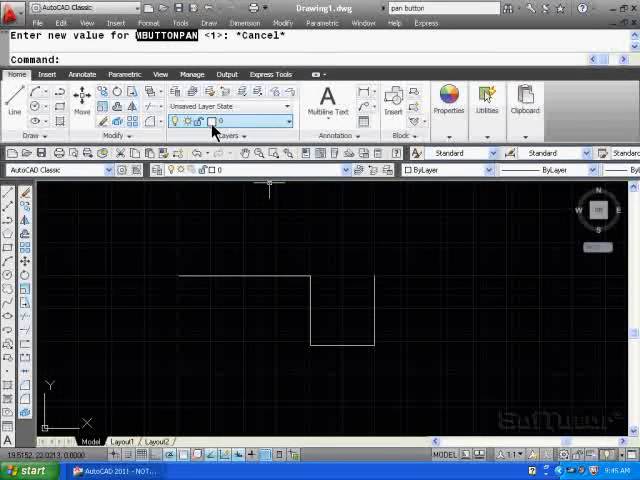
mouse_move(240, 247)
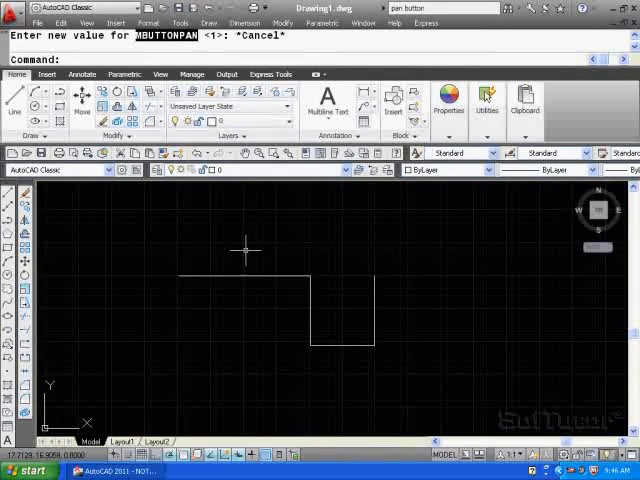
mouse_move(237, 230)
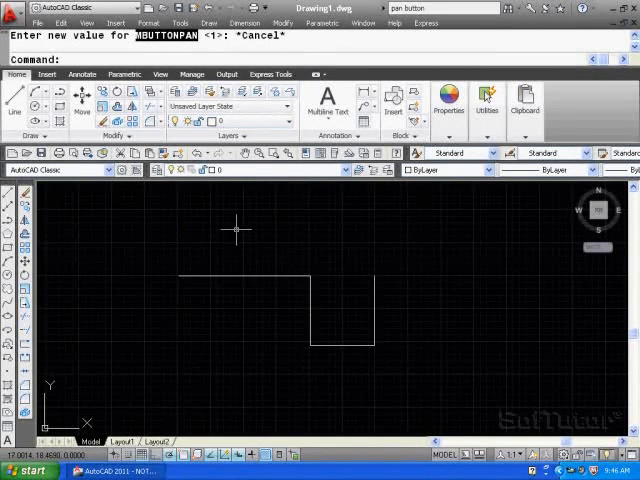